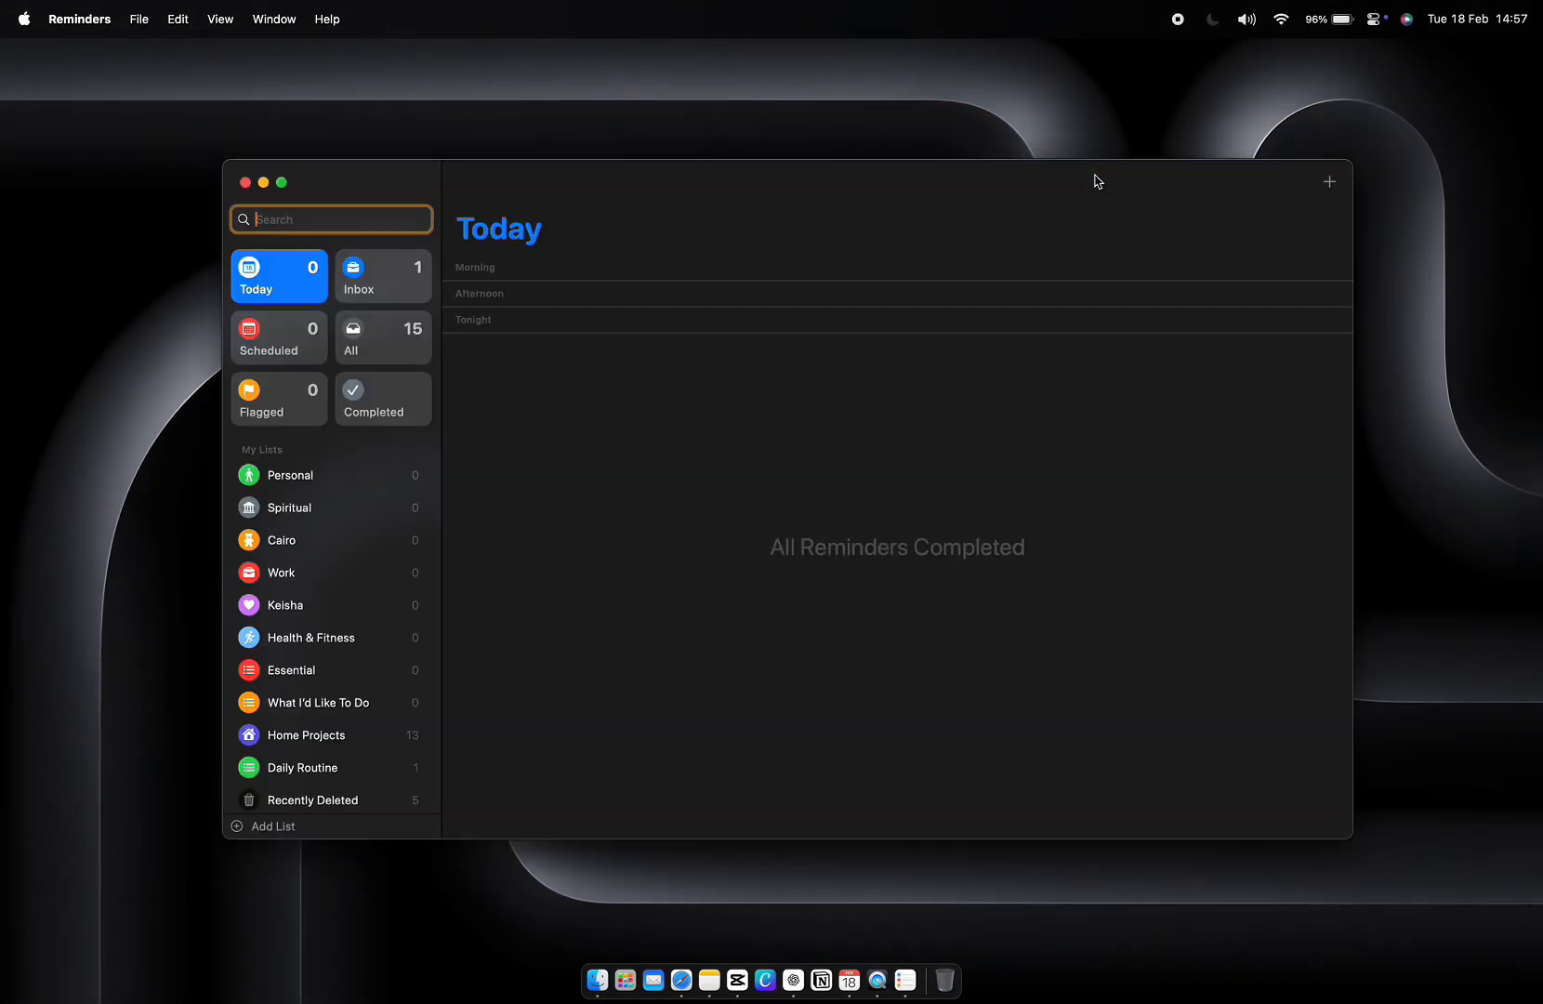
mouse_move(665, 437)
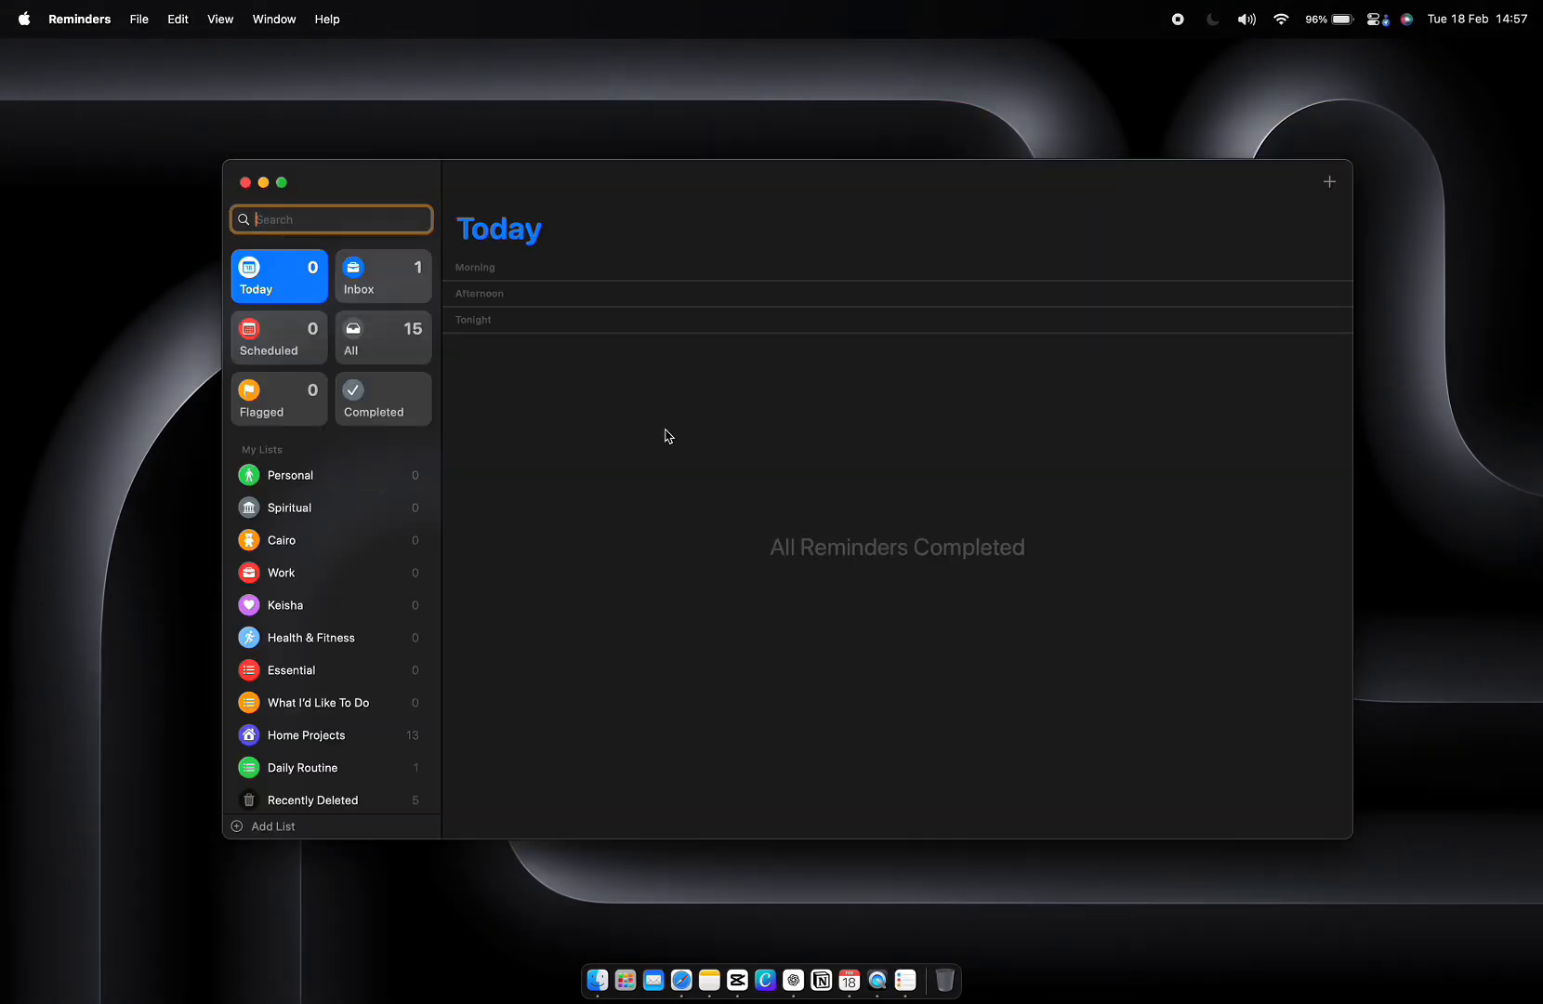
Give the Buy milk reminder an At a Location trigger set to Tesco
click(274, 826)
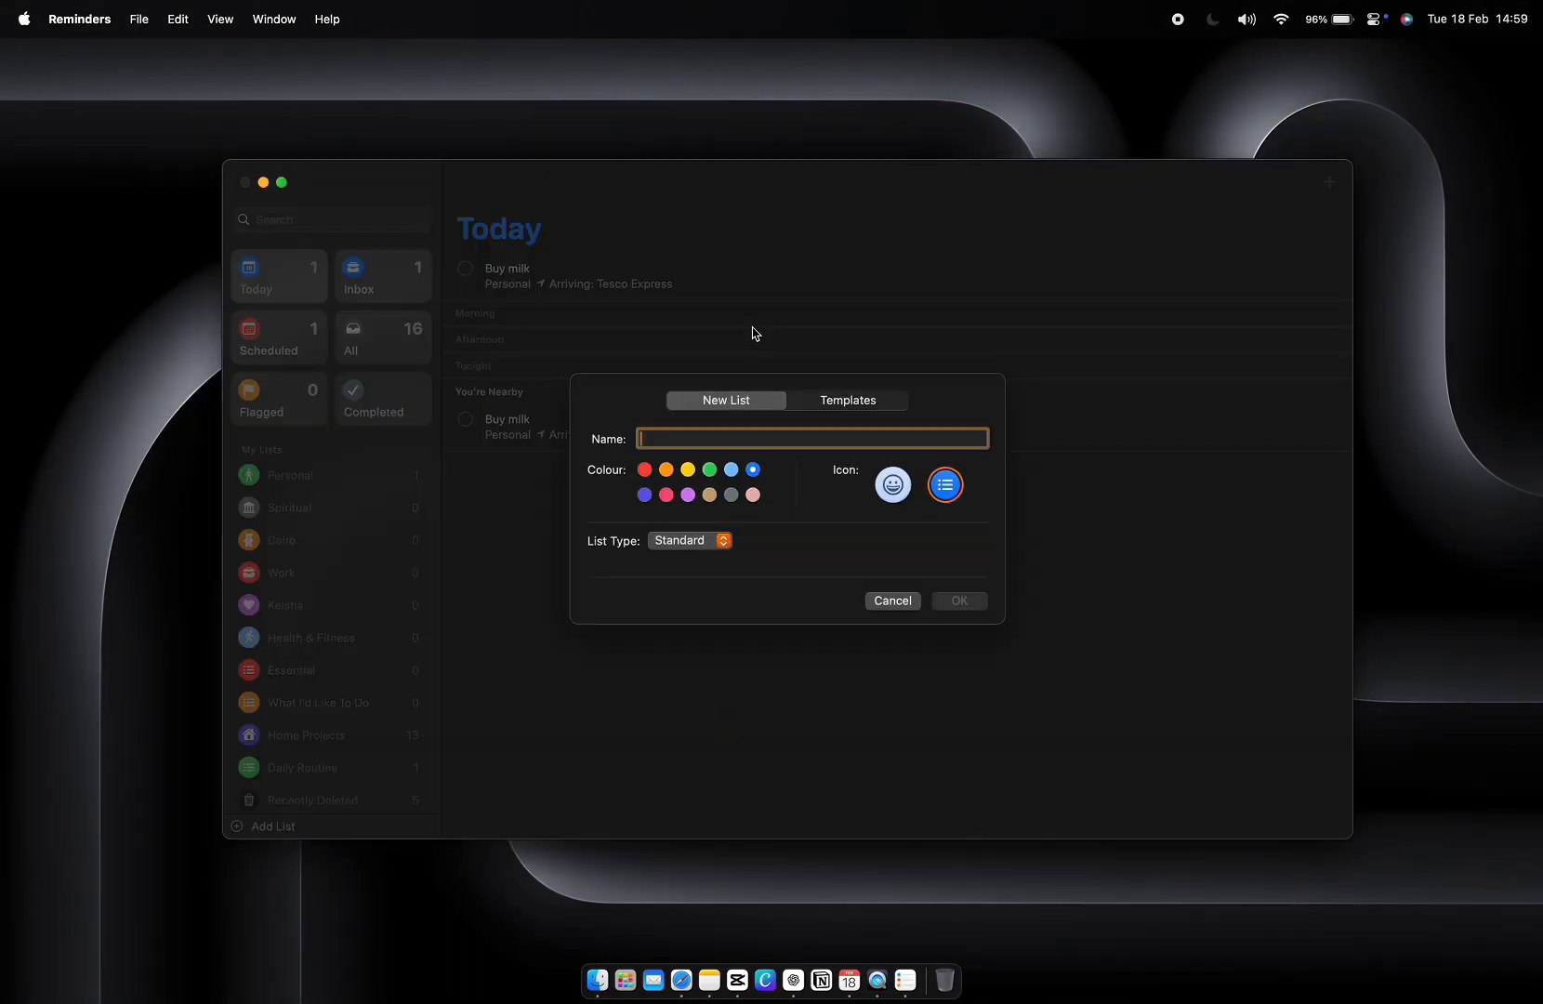
click(690, 539)
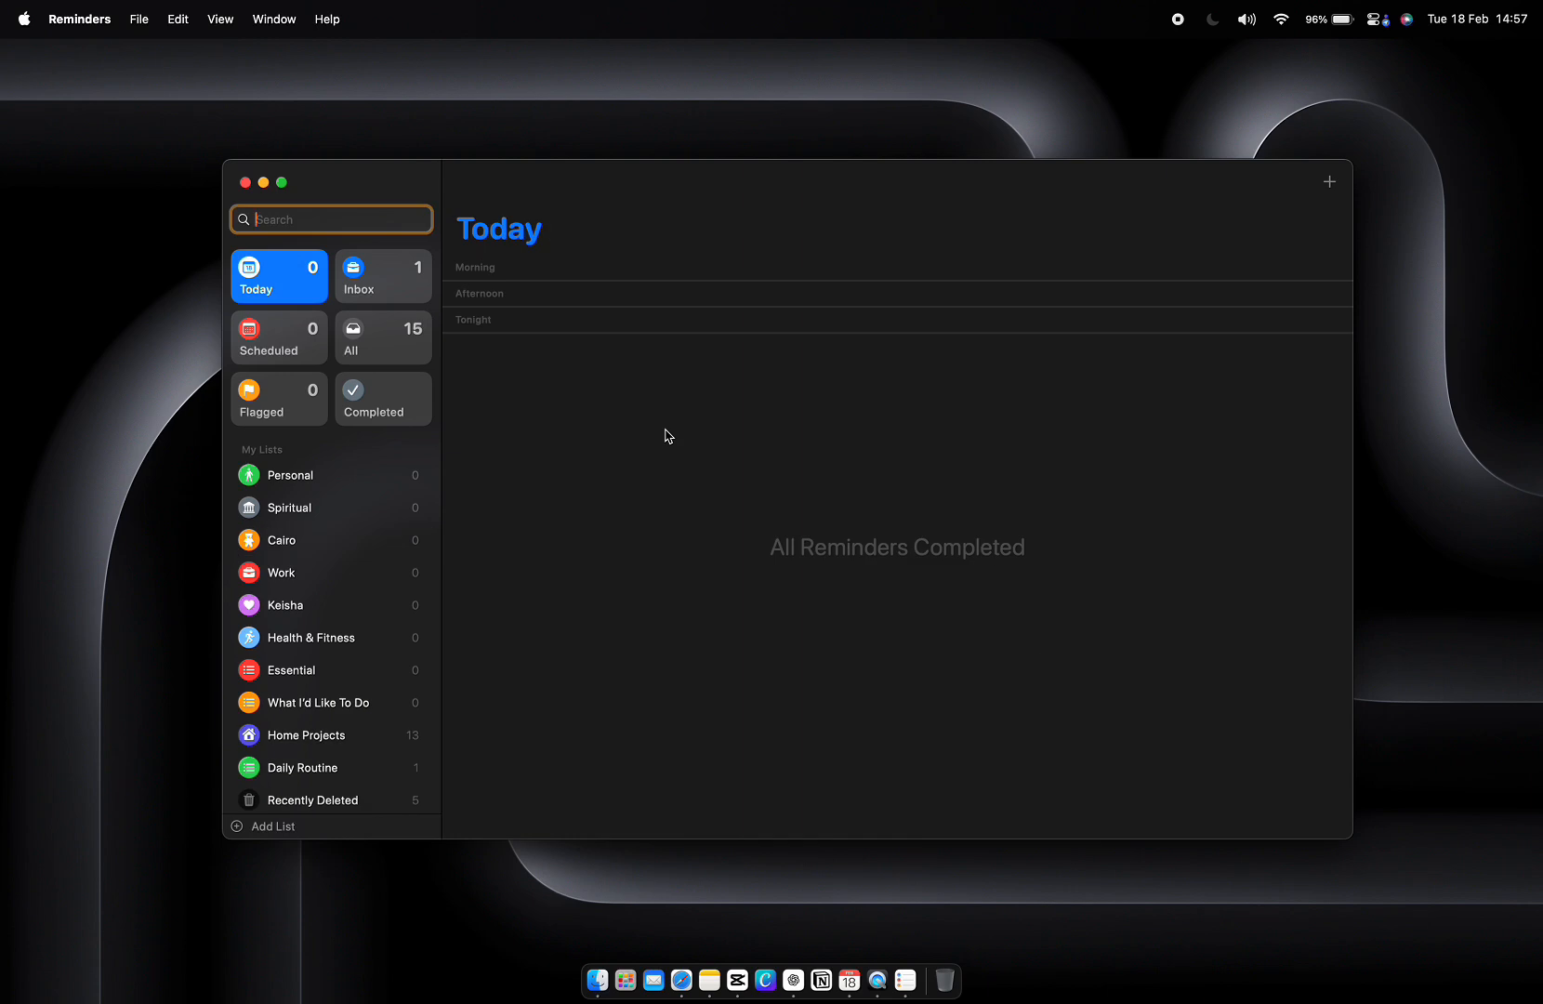
mouse_move(591, 413)
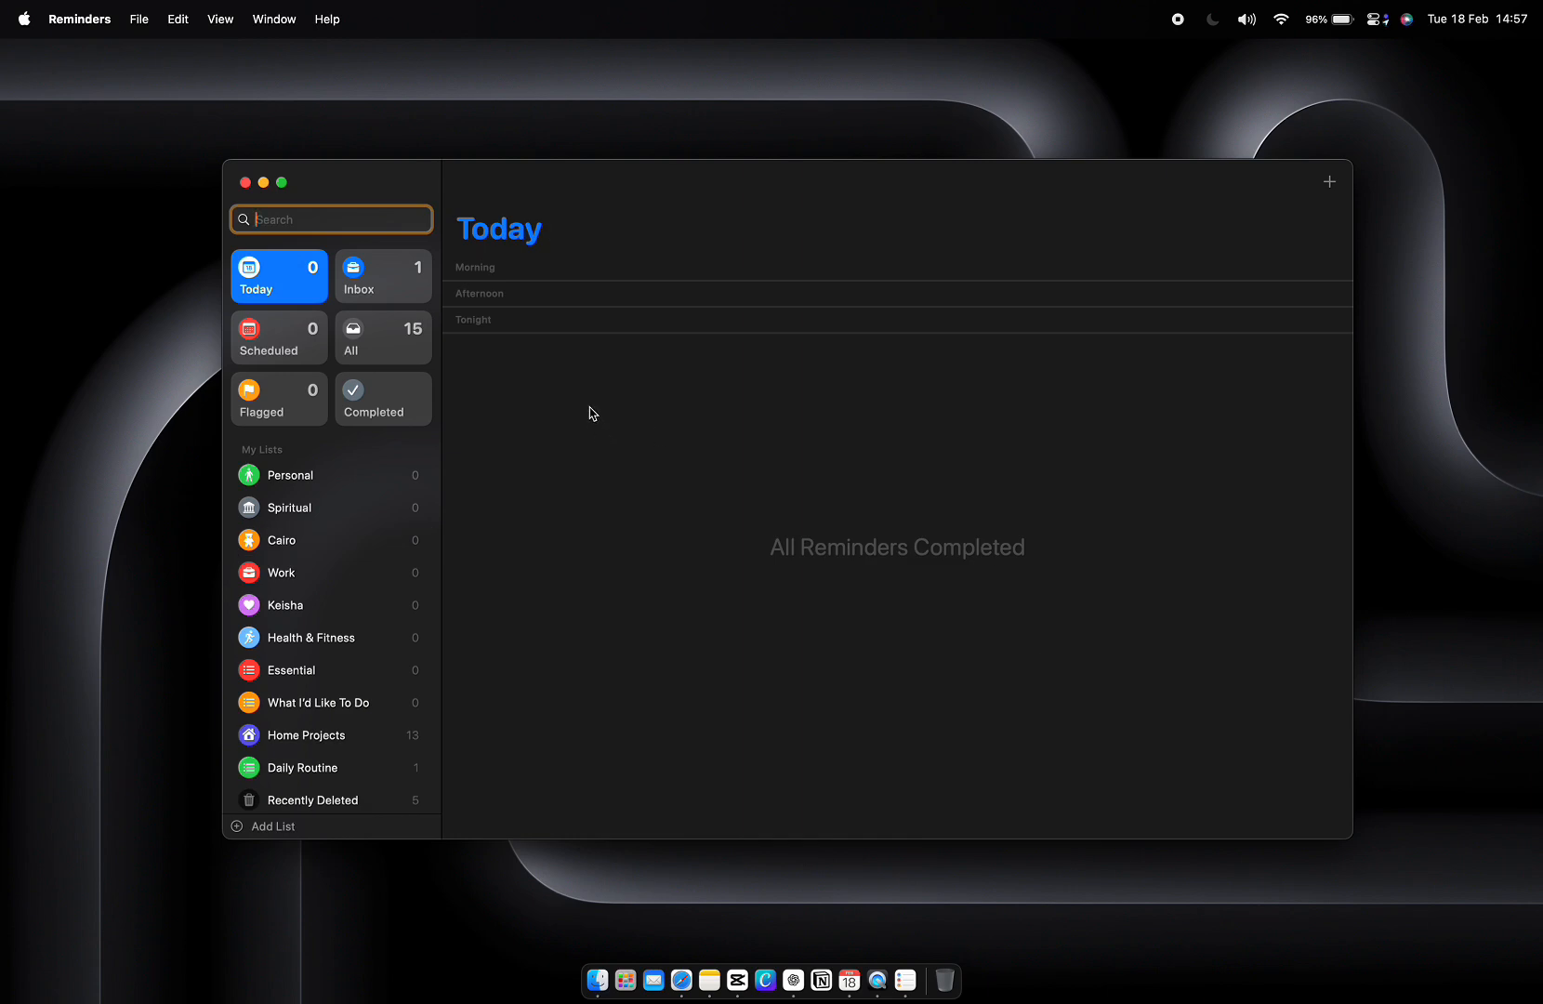
click(1333, 269)
text(Buy milk)
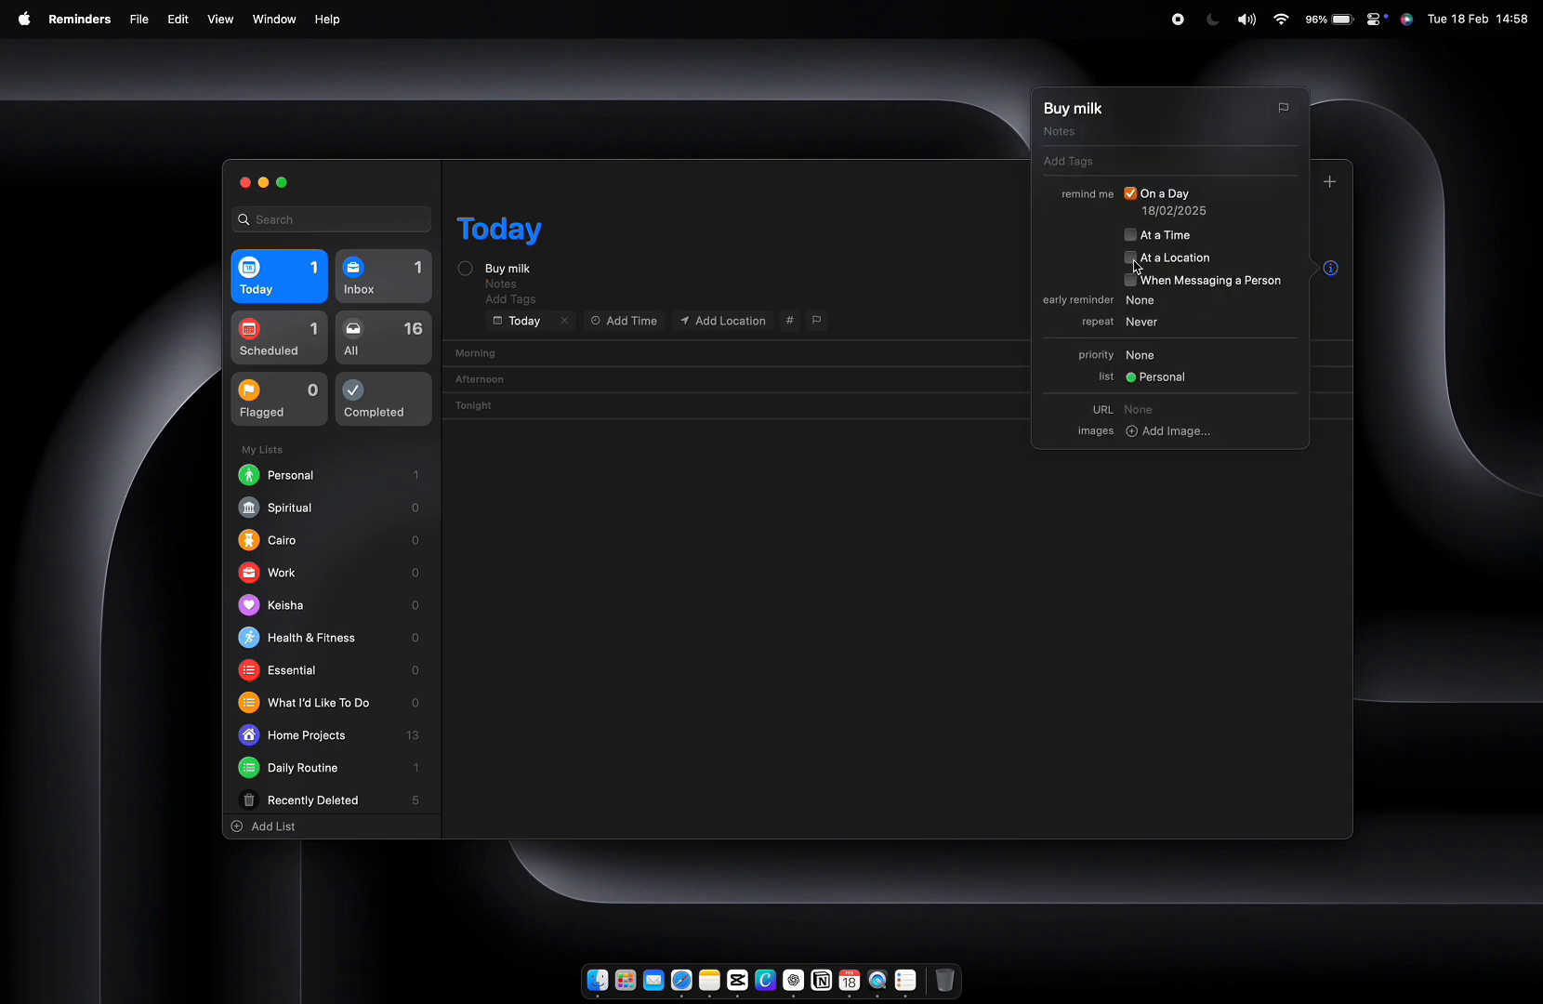
click(1130, 256)
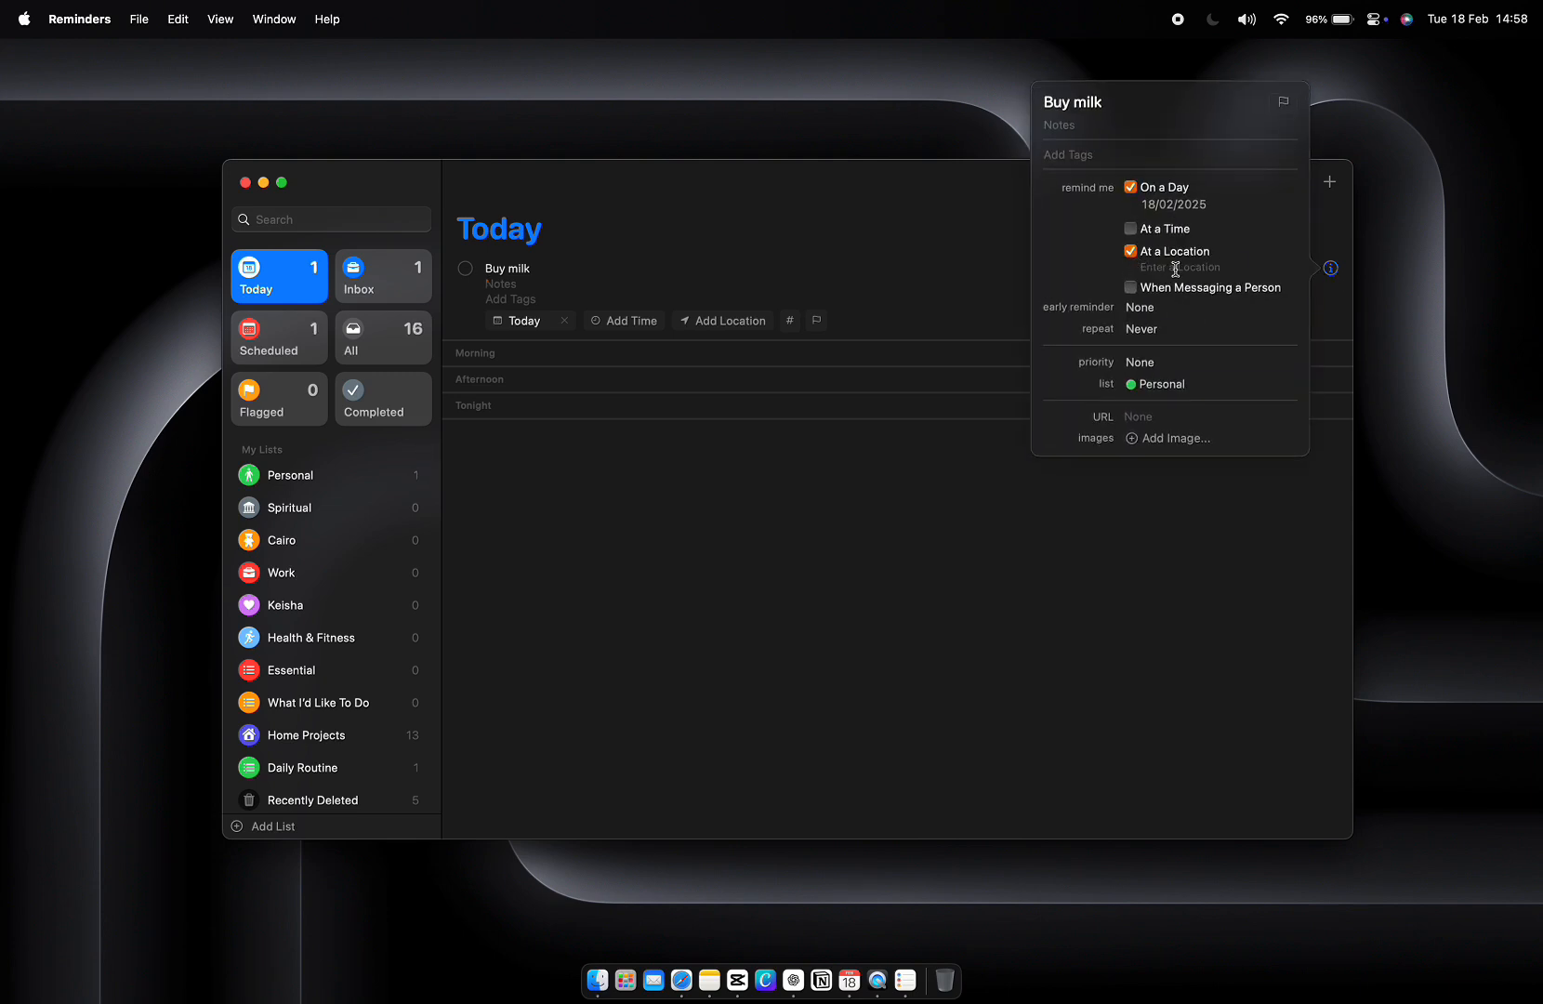
text(tesco)
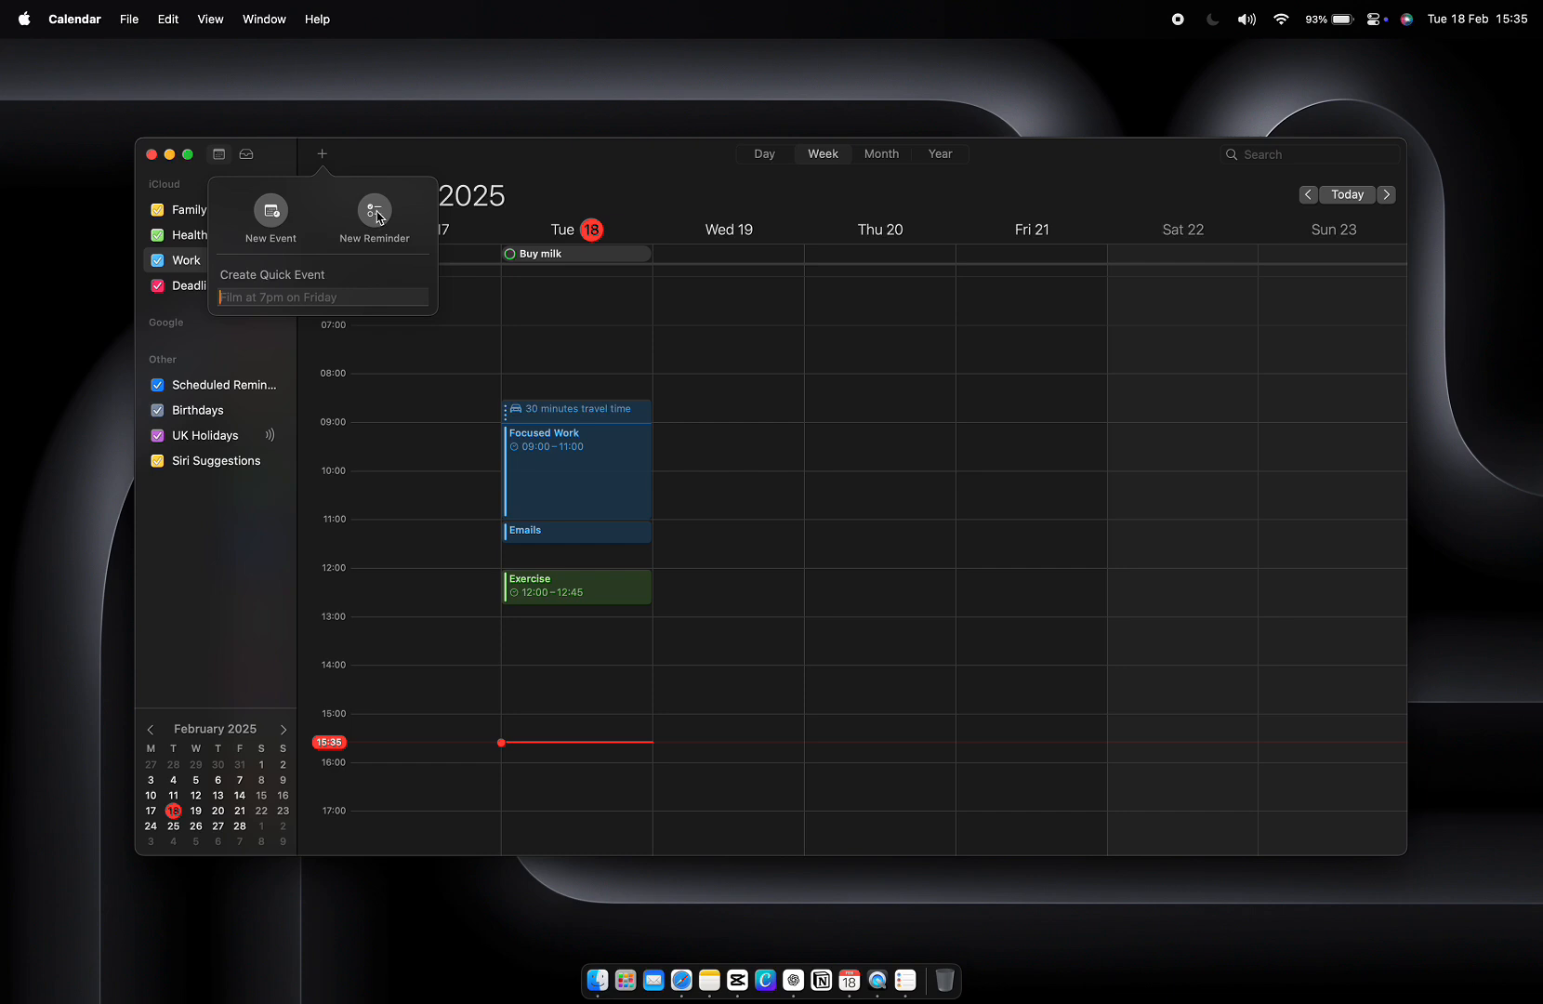
Create a Calendar reminder titled 'Send Out Agenda For Work' with a set At a Time value
click(374, 211)
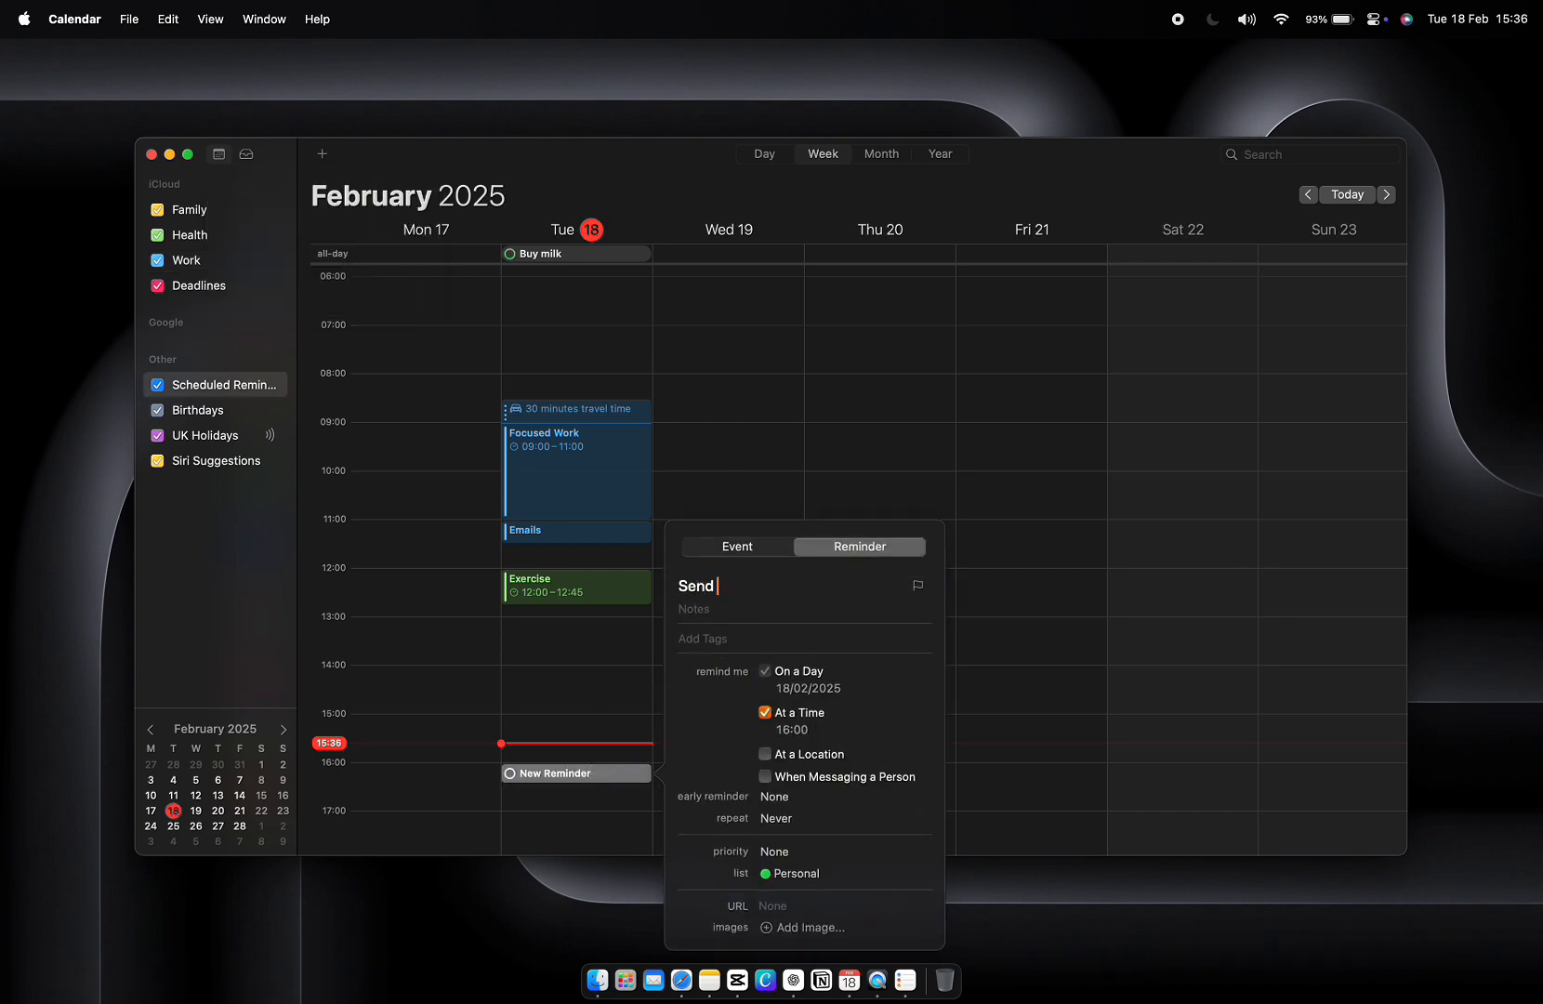
text(Out Agenda For Work)
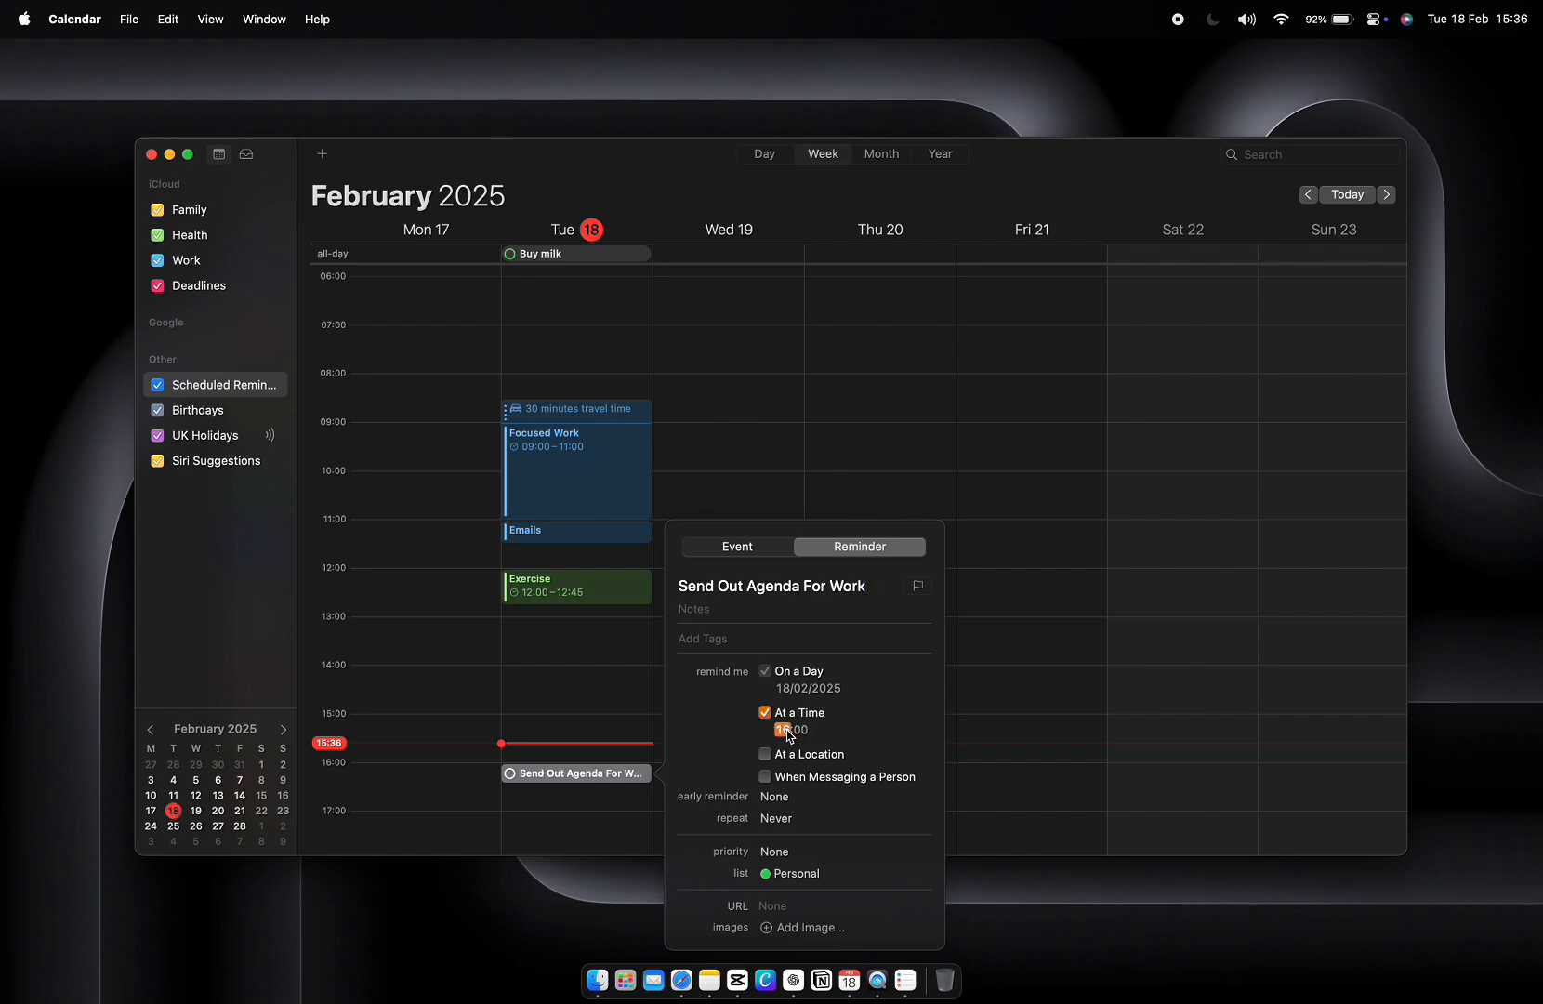
text(Follow Up on this brainstorm idea)
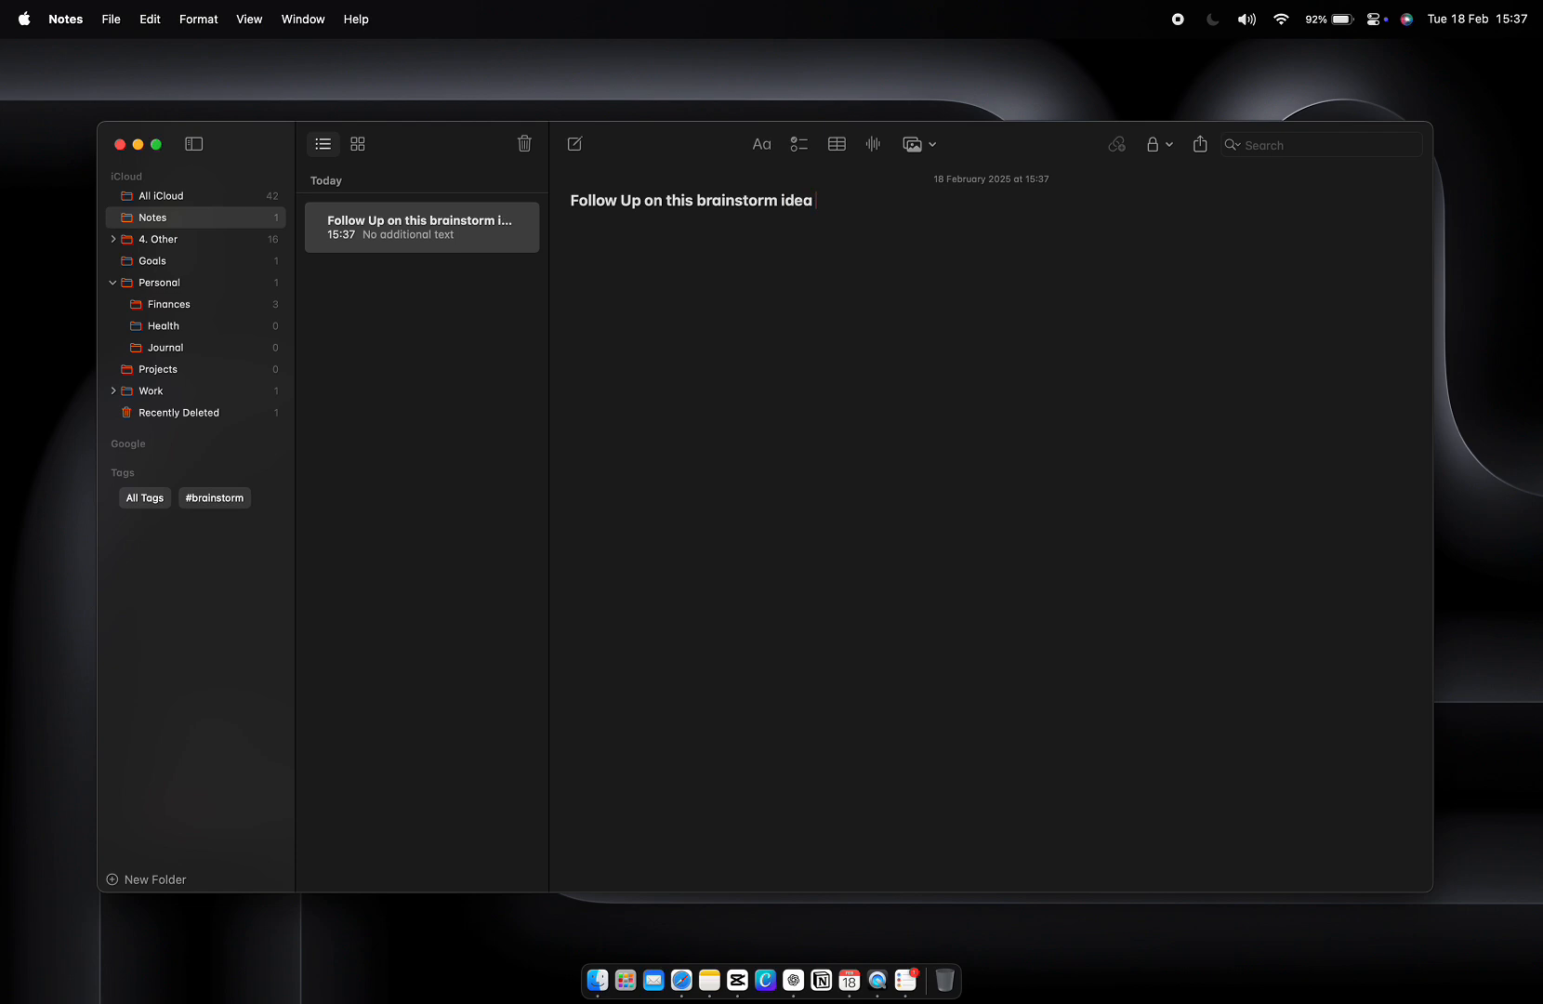
Finish the note so it reads 'Follow Up on this brainstorm idea tomorrow'
text(tomorrow)
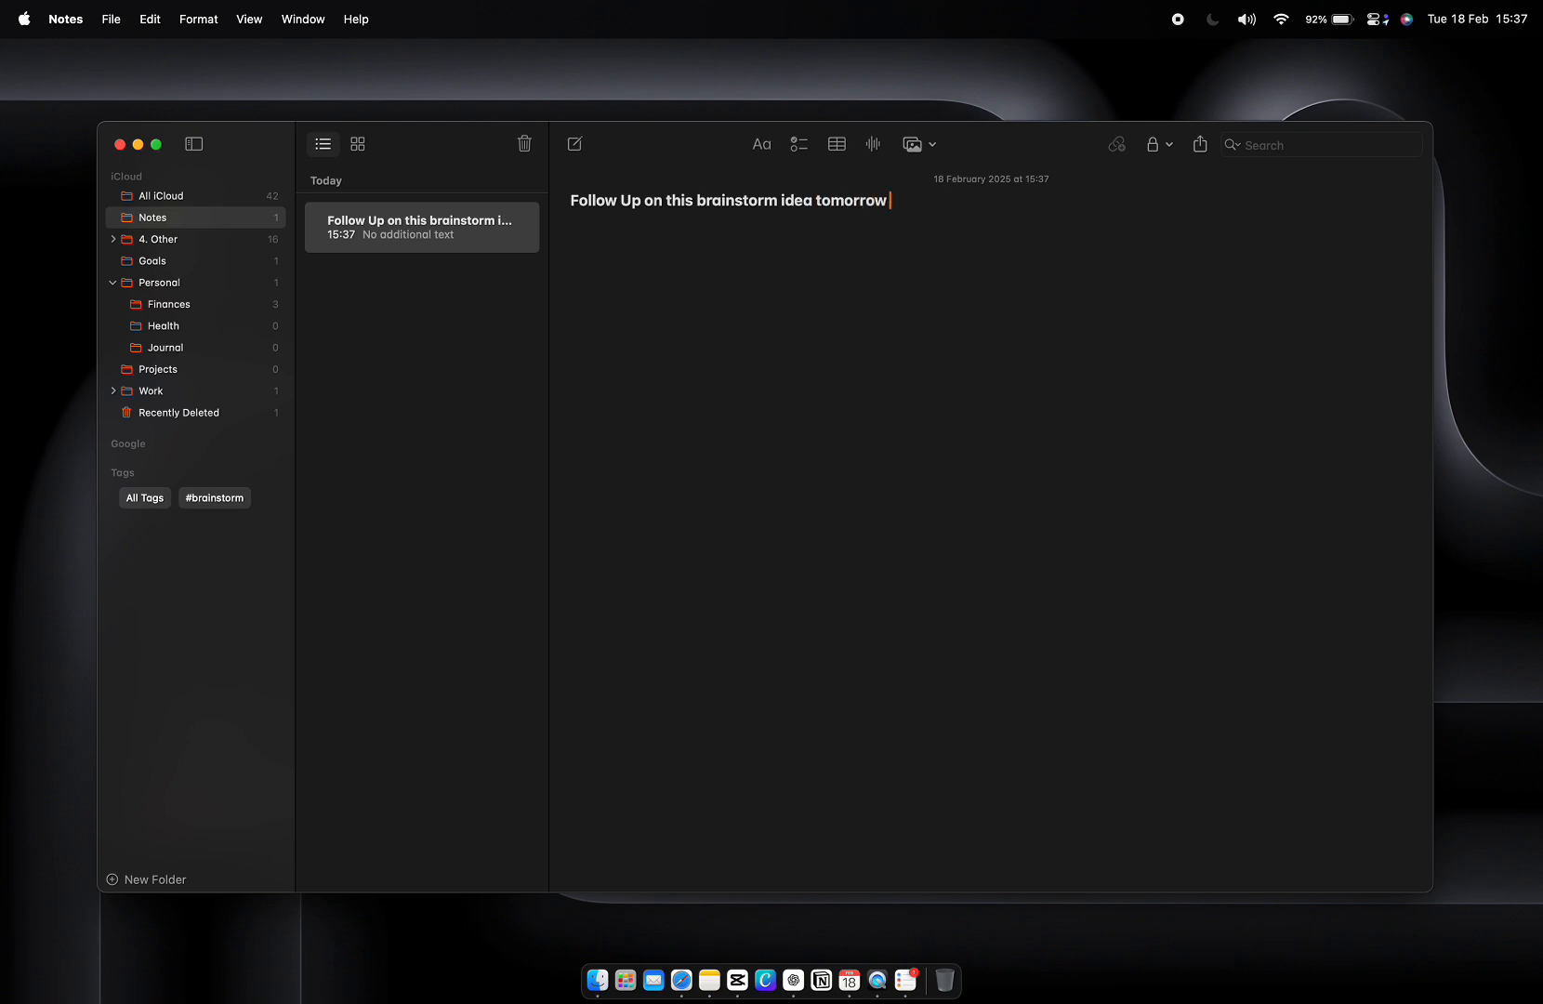